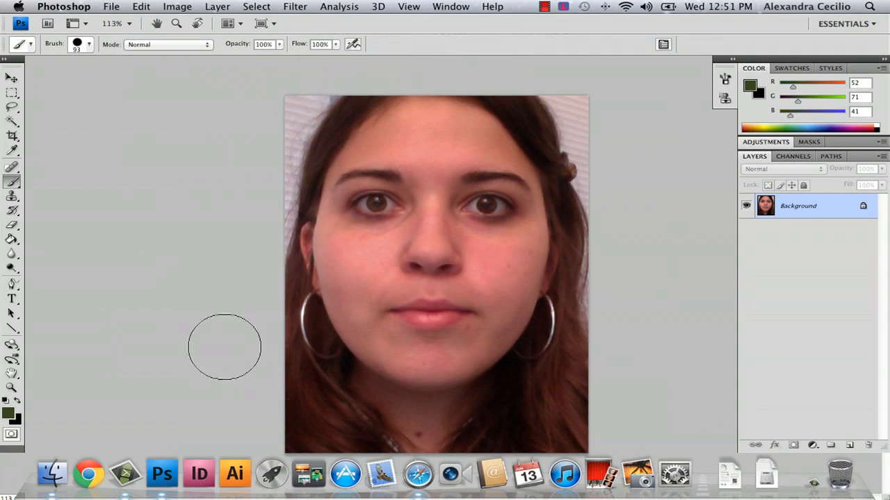
mouse_move(392, 309)
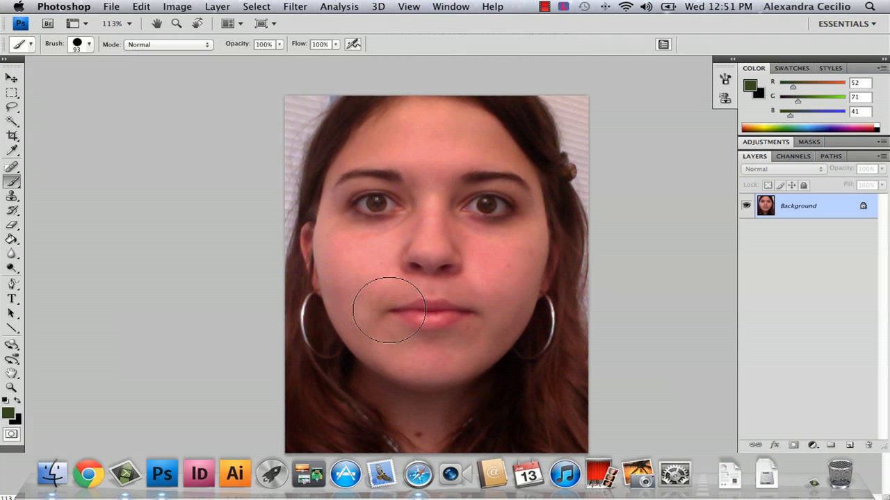
mouse_move(449, 97)
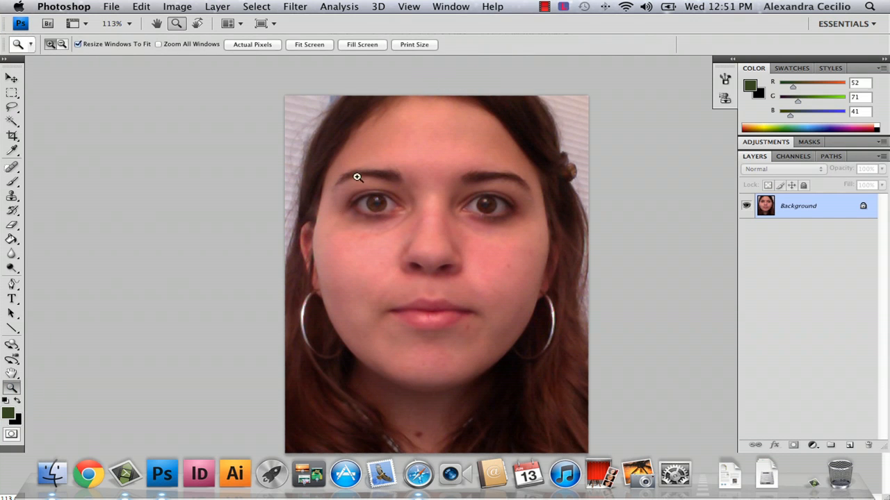
Zoom the portrait to 200% so the eyes and brows fill the view.
click(357, 178)
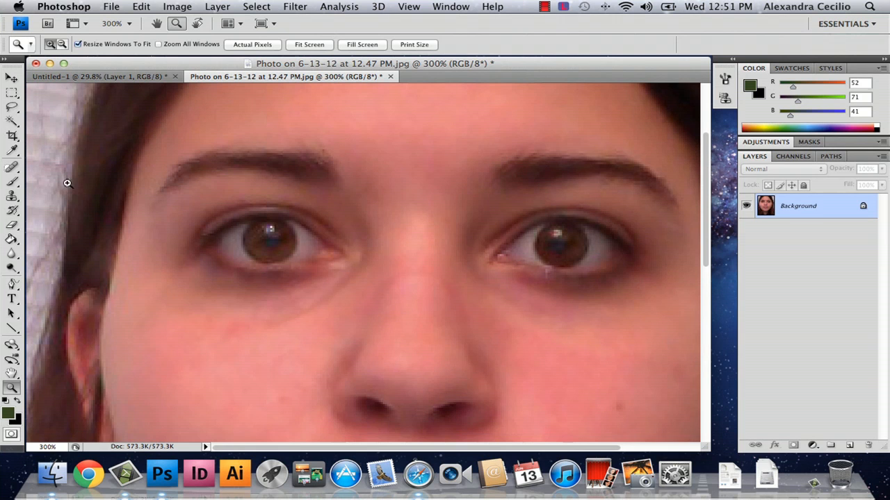
click(309, 45)
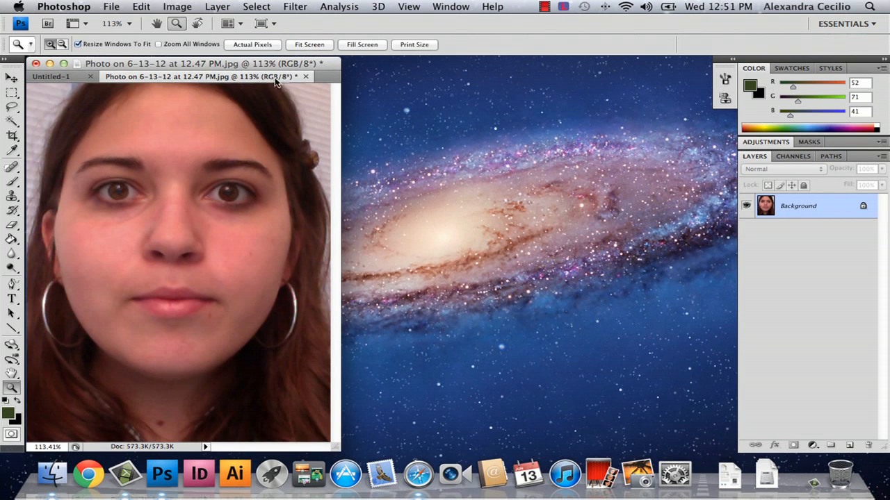
click(304, 199)
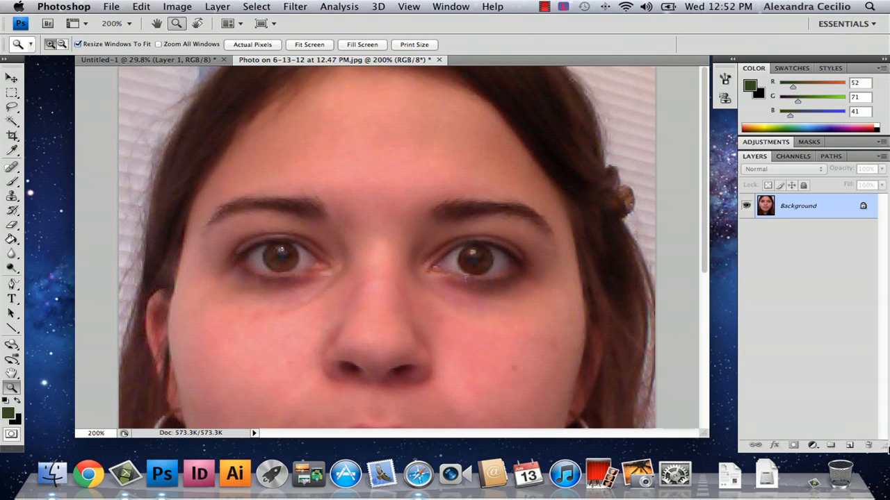
mouse_move(862, 169)
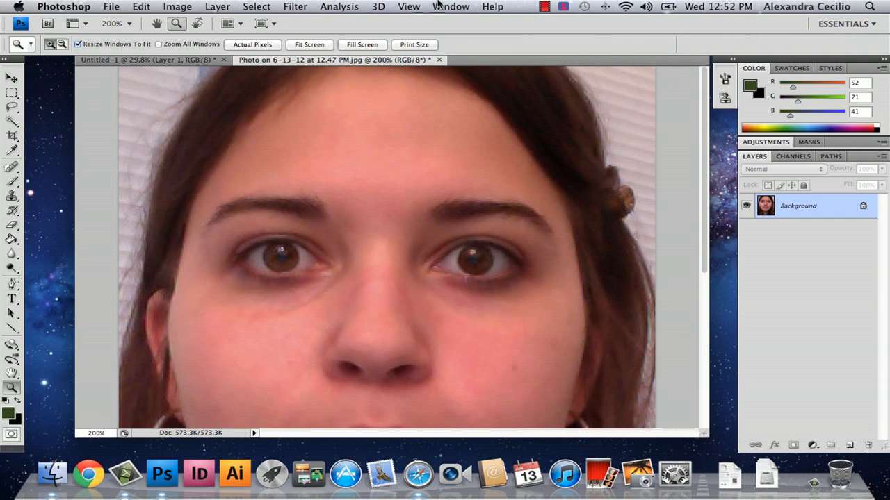
Show the Layers panel from the Window menu and add Layer 1 above Background.
click(450, 6)
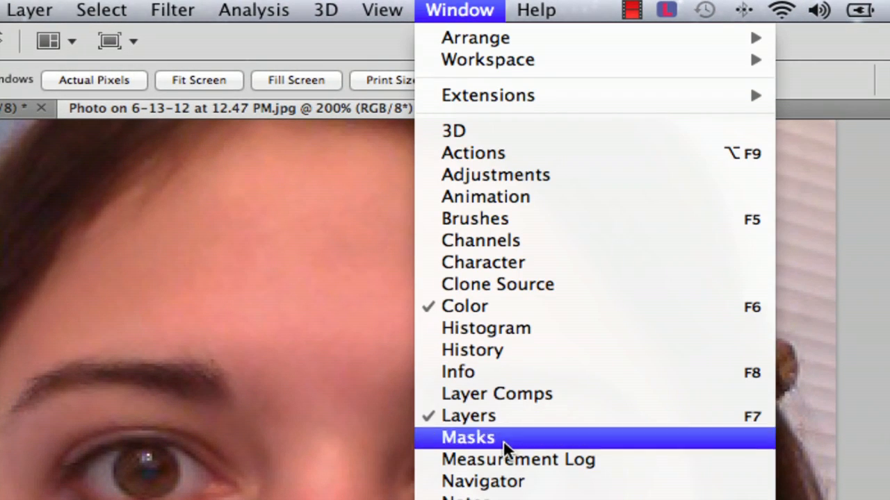
mouse_move(469, 416)
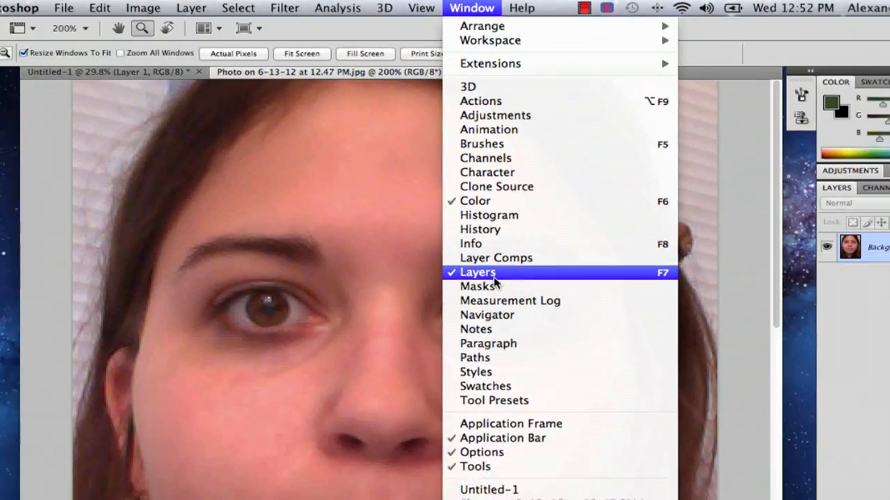
click(477, 271)
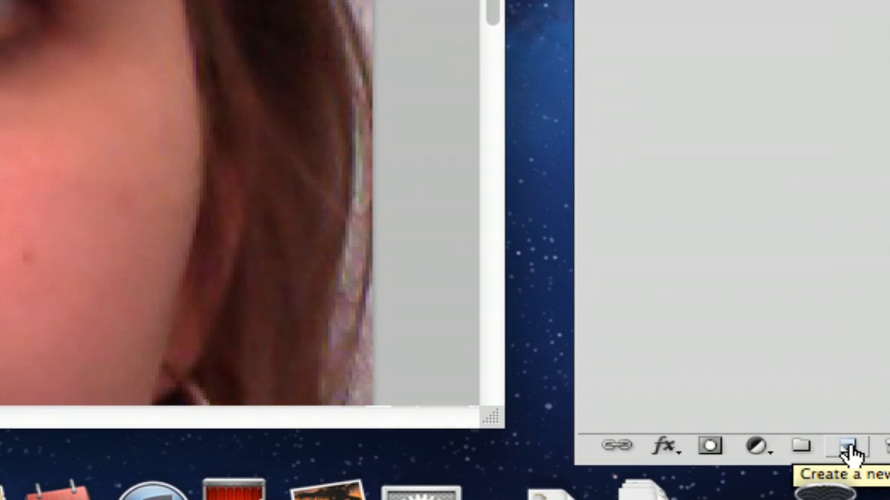
click(848, 445)
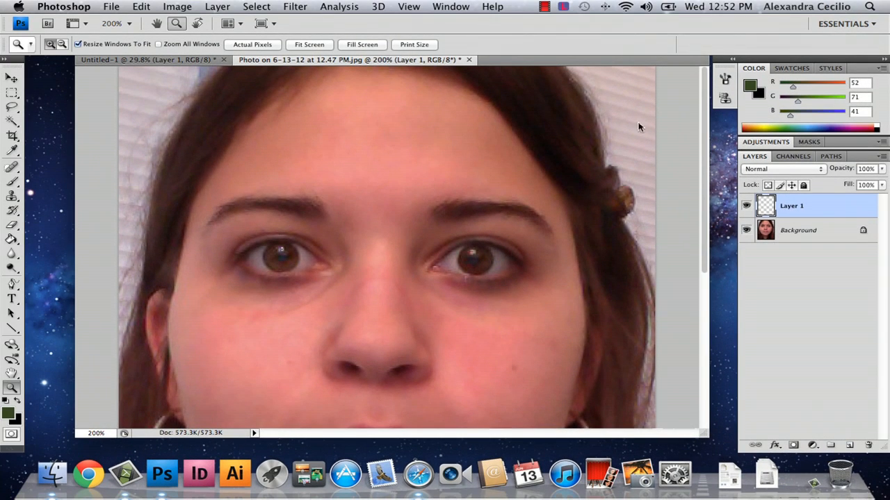
mouse_move(218, 217)
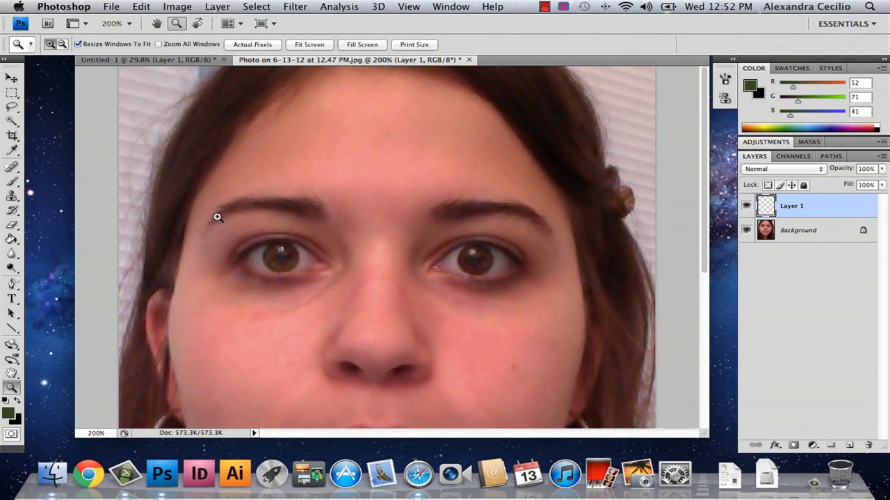
Drag a zoom rectangle around both eyes to reach about 382%.
drag(217, 217, 561, 314)
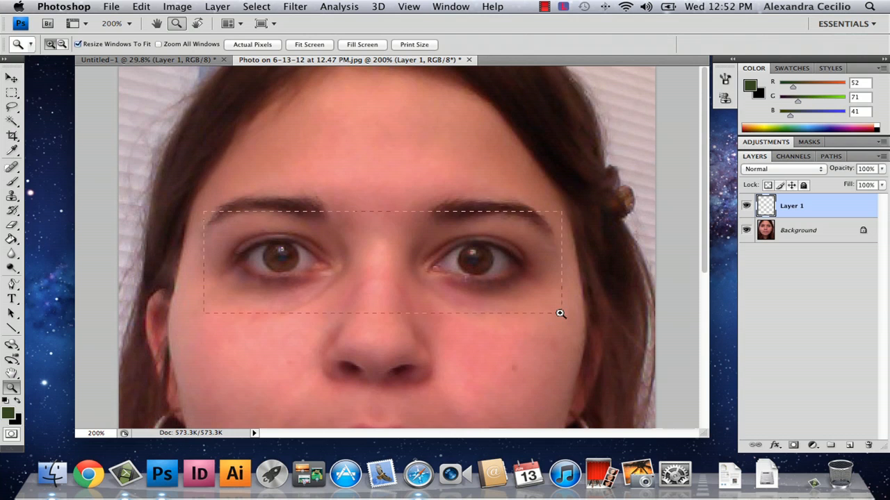
drag(561, 314, 575, 320)
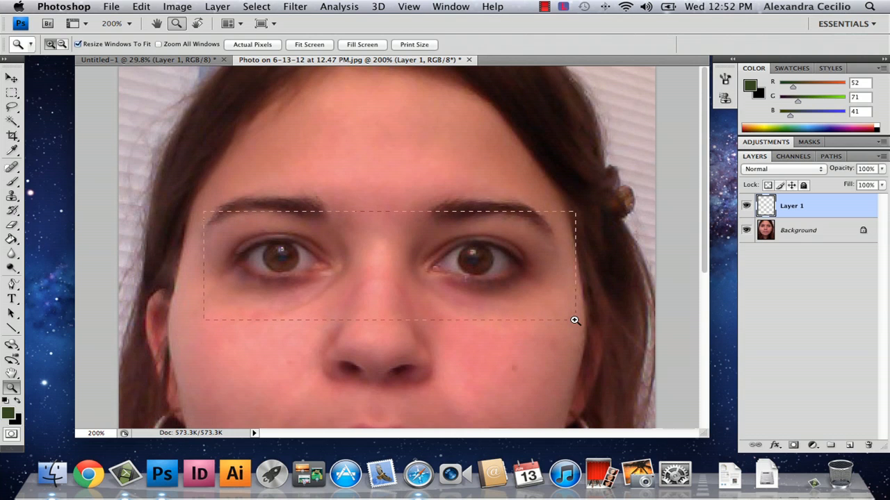
drag(575, 320, 554, 304)
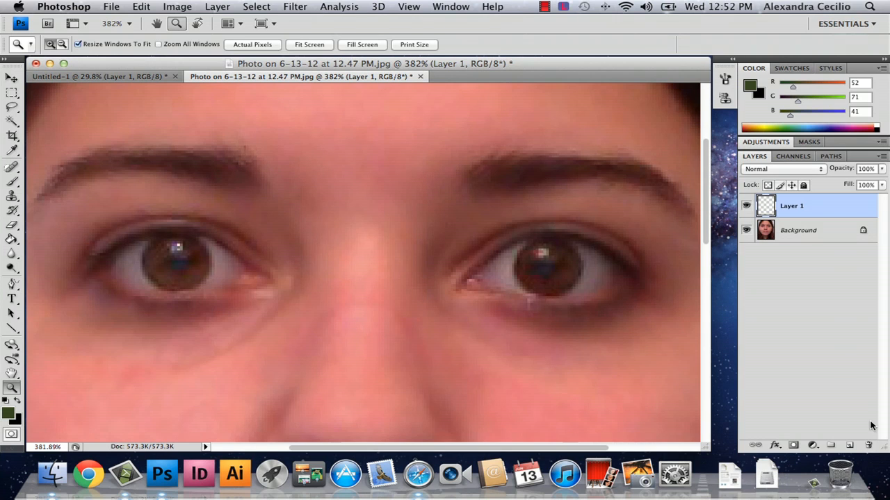
mouse_move(30, 157)
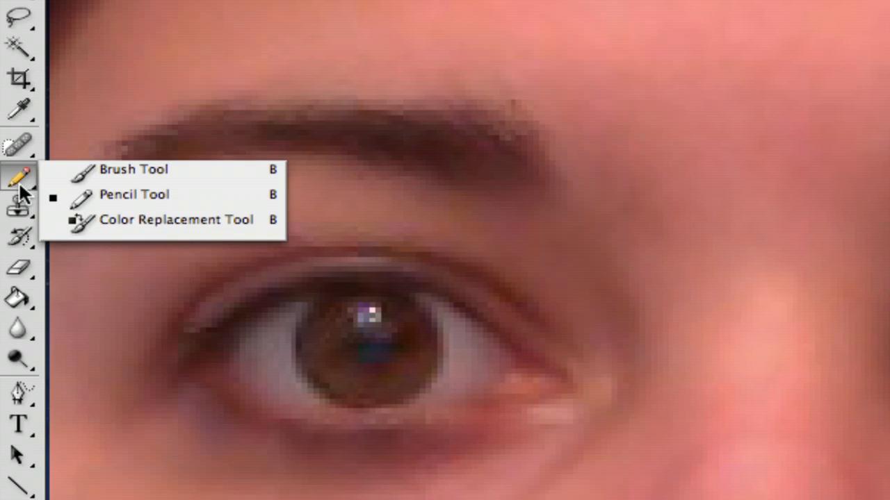
mouse_move(97, 170)
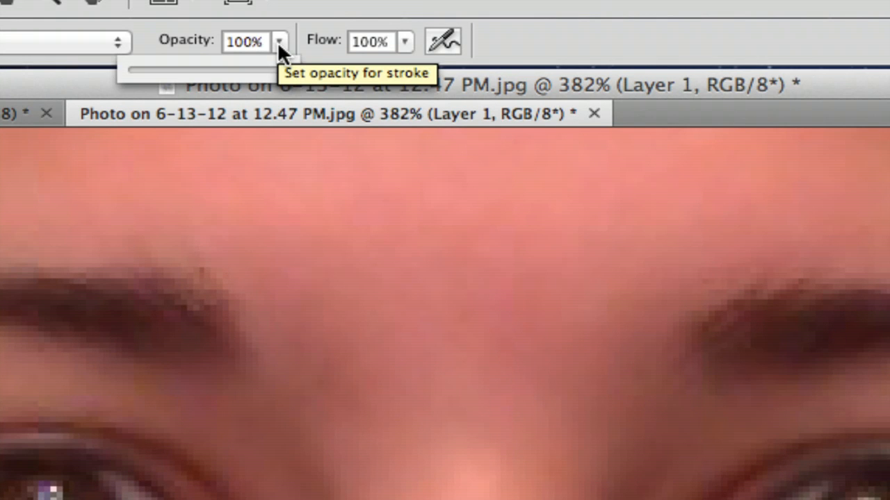
Set the brush to 49% opacity and an 11 px master diameter.
drag(289, 69, 214, 69)
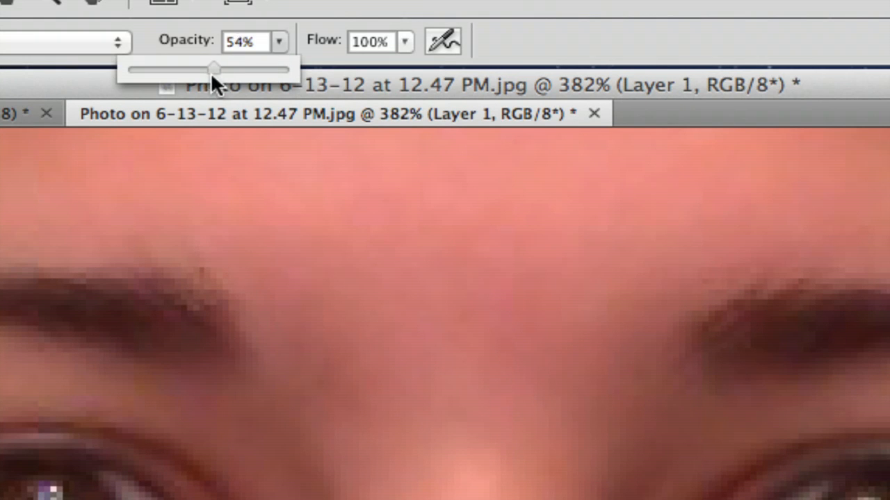
drag(213, 68, 207, 118)
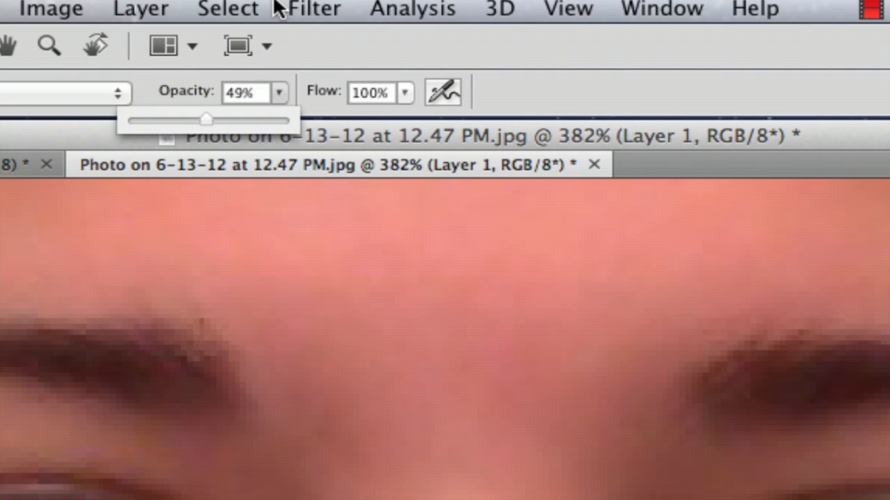
click(260, 23)
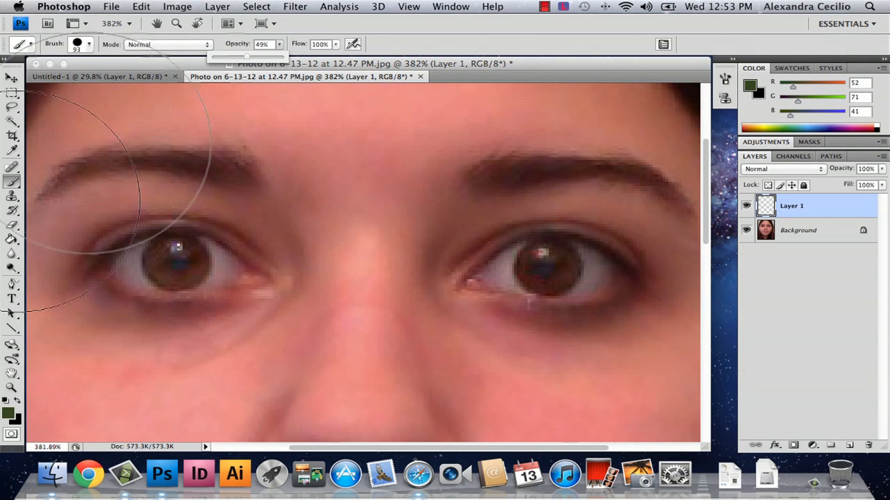
click(90, 44)
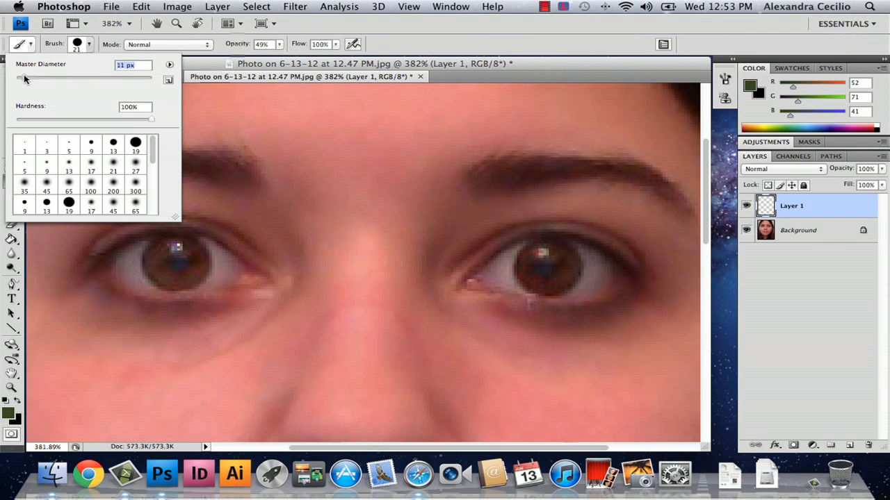
drag(59, 78, 26, 78)
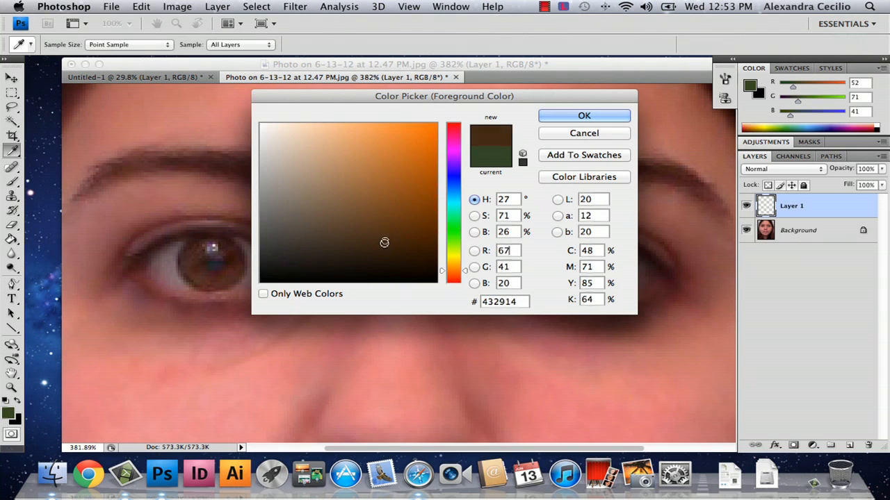
click(583, 115)
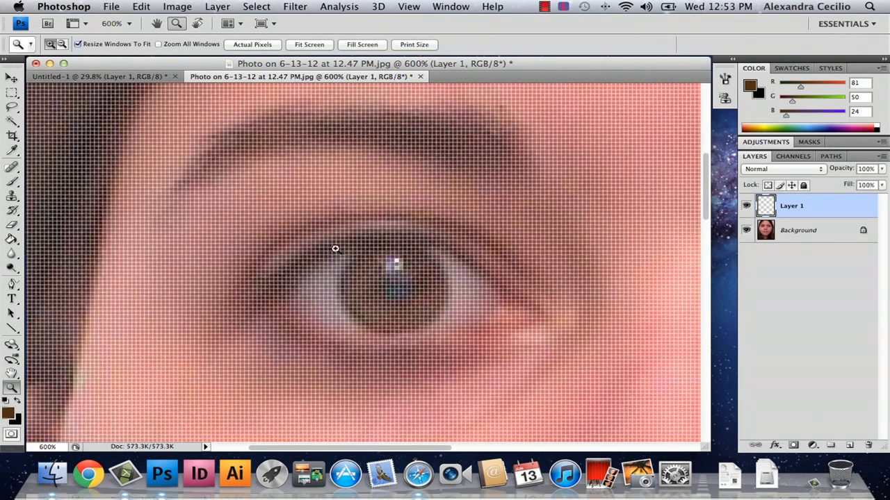
click(409, 7)
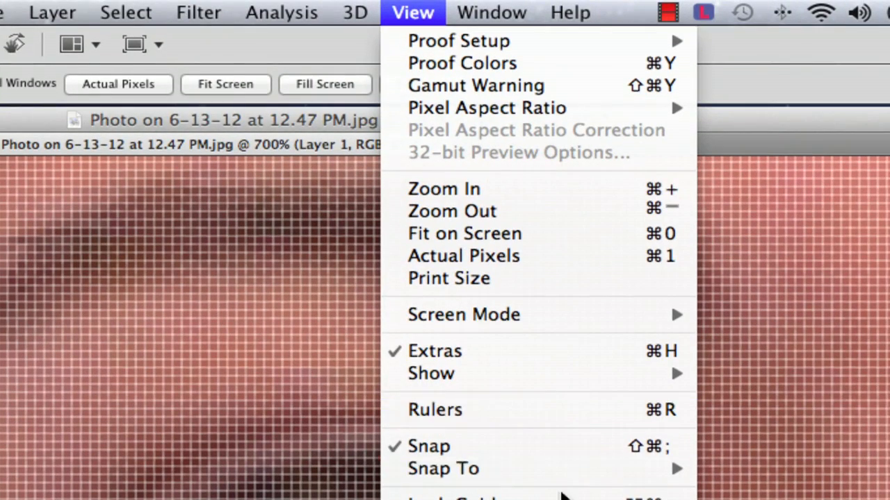
mouse_move(430, 374)
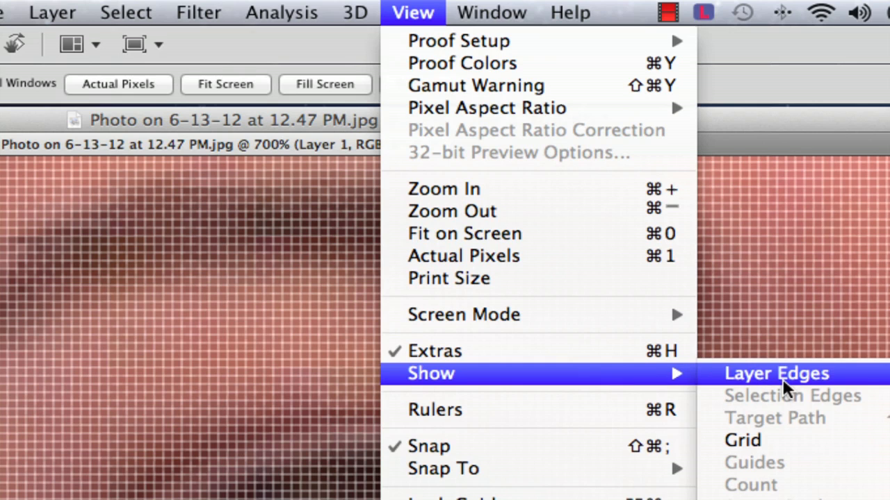
mouse_move(742, 440)
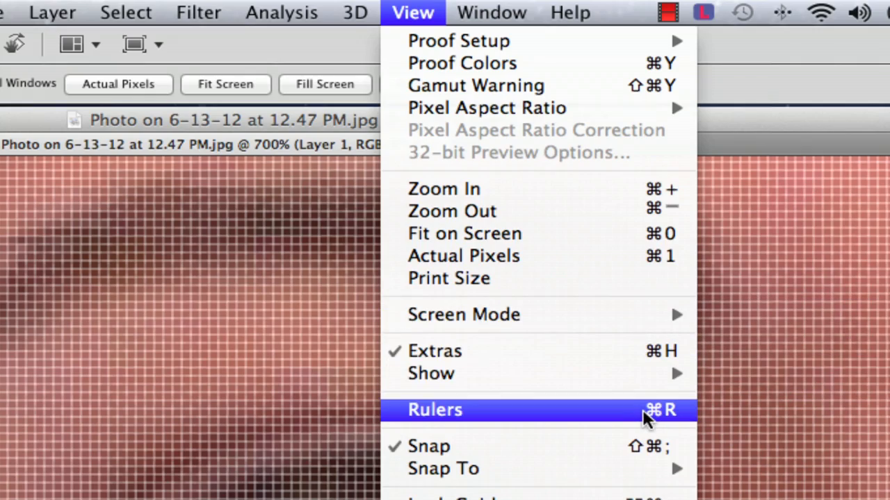
mouse_move(645, 402)
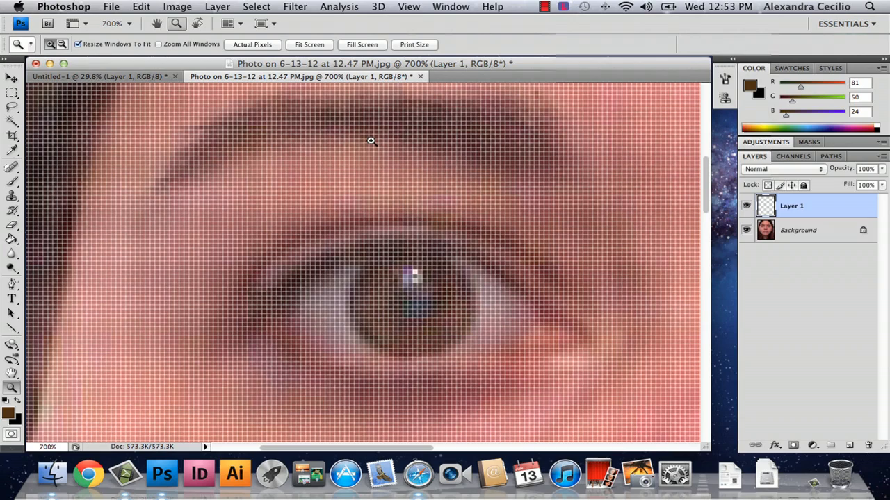
Zoom out to 300% so both eyes and the nose are visible.
click(309, 45)
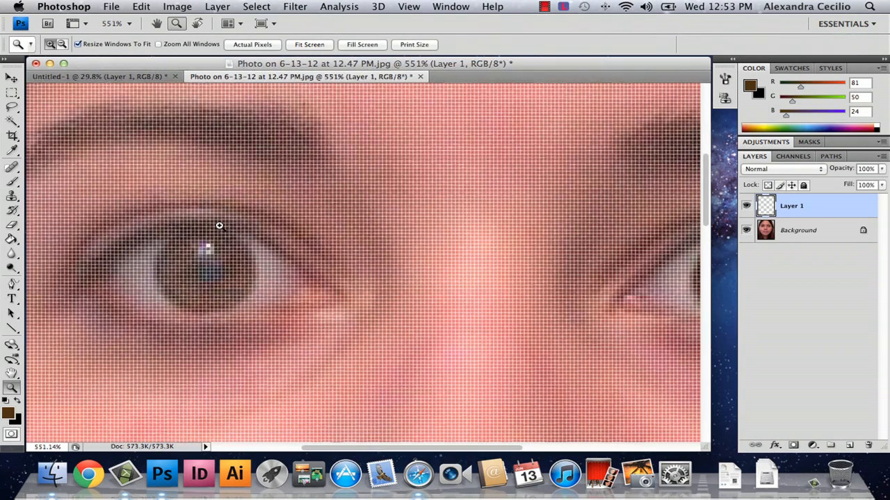
click(219, 225)
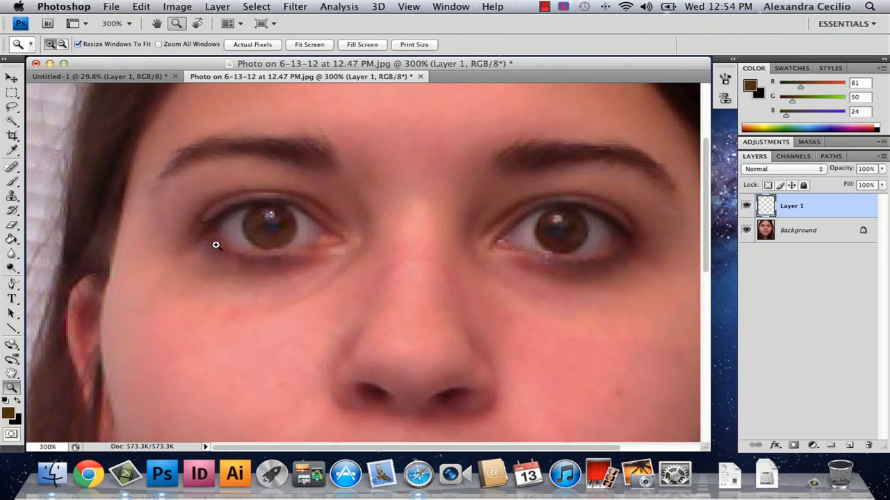
click(12, 181)
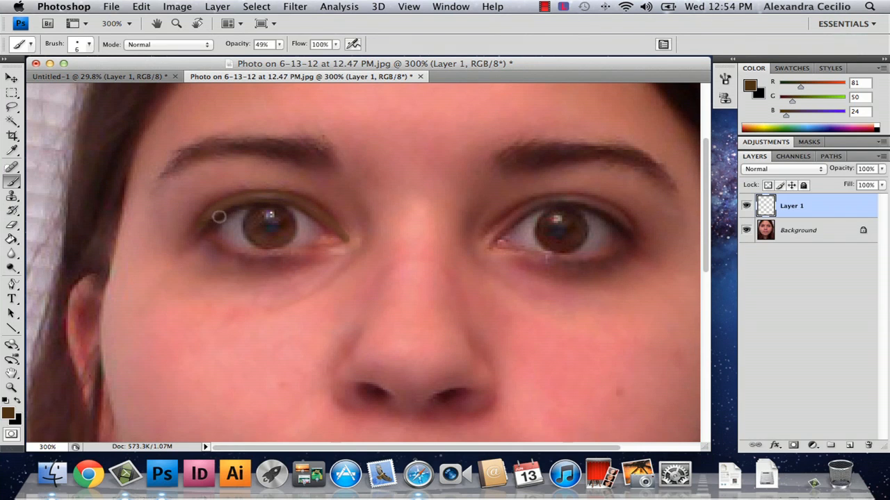
mouse_move(353, 233)
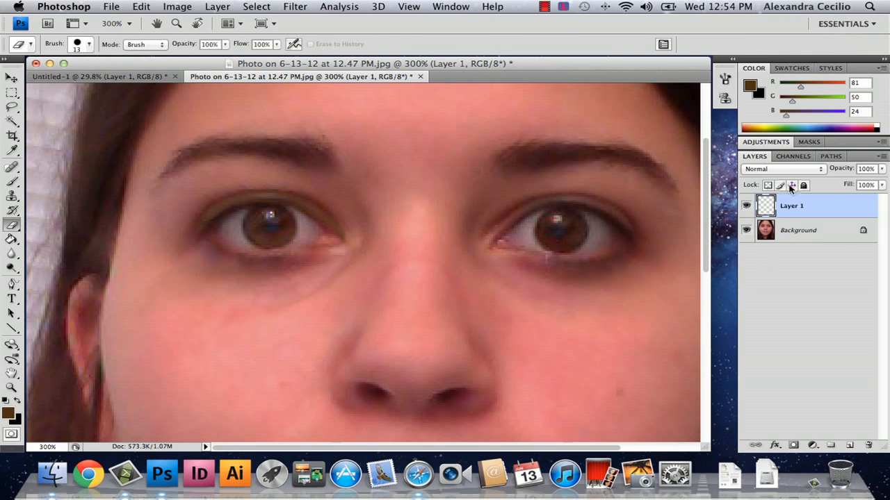
mouse_move(813, 247)
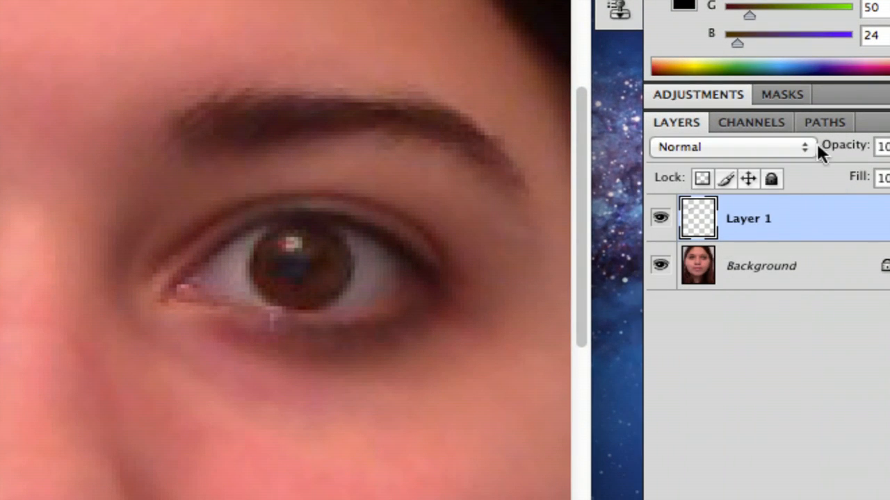
mouse_move(766, 150)
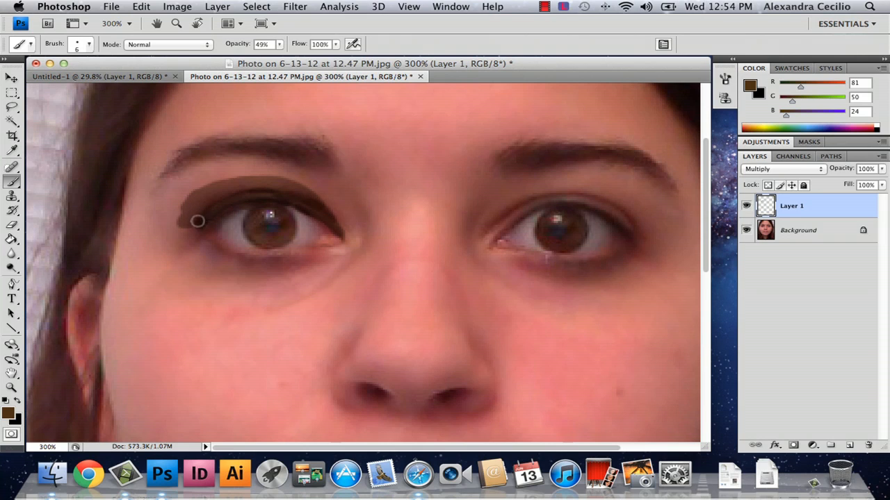
mouse_move(267, 169)
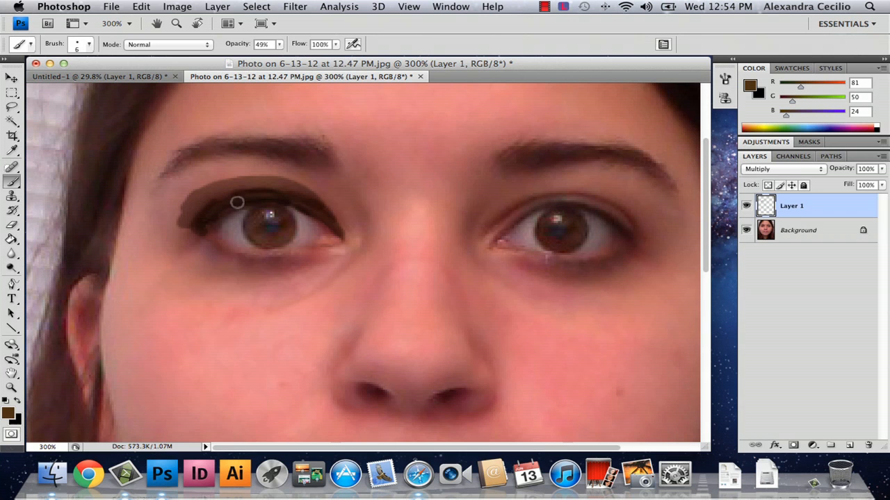
mouse_move(362, 179)
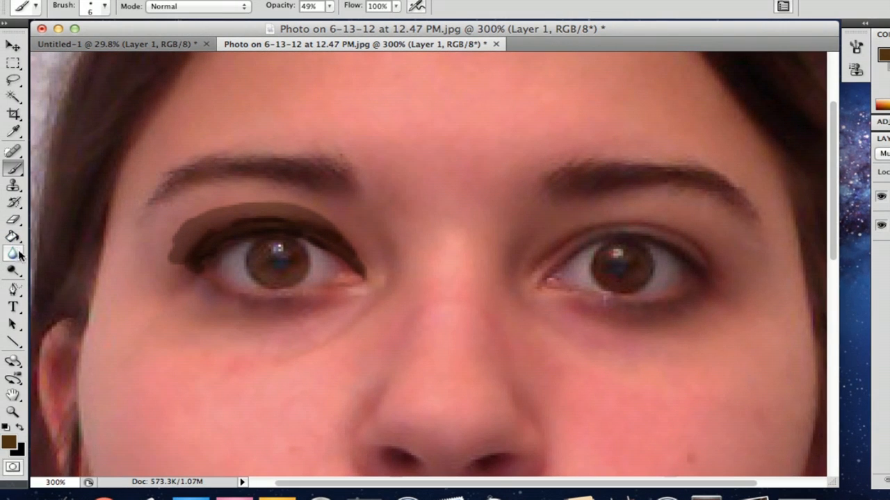
Switch to the Smudge tool to blend the left eye's brown eyeshadow.
click(13, 253)
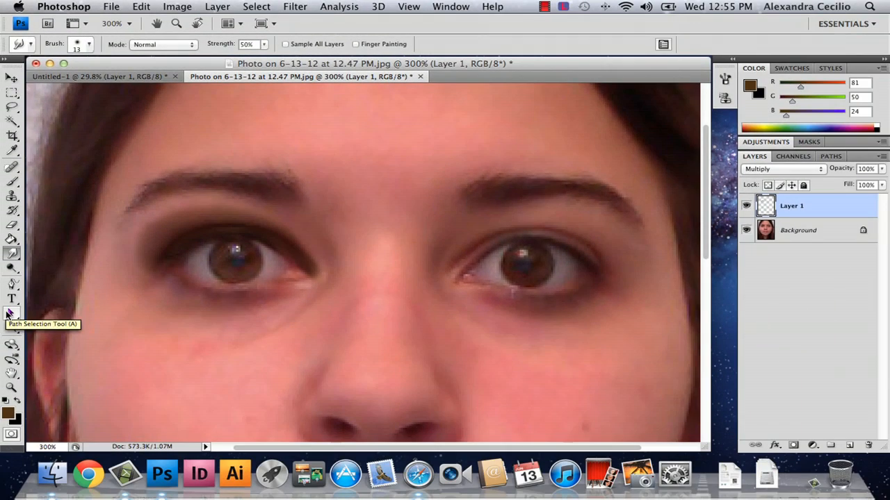
mouse_move(311, 251)
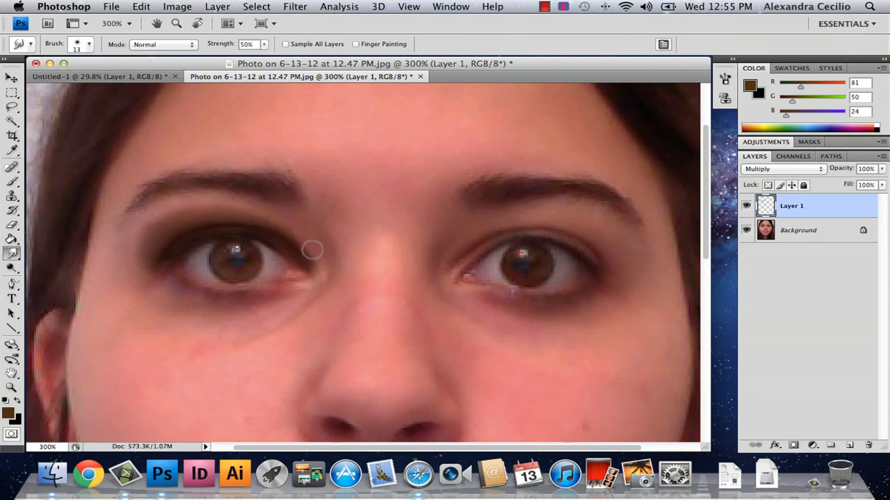
mouse_move(773, 179)
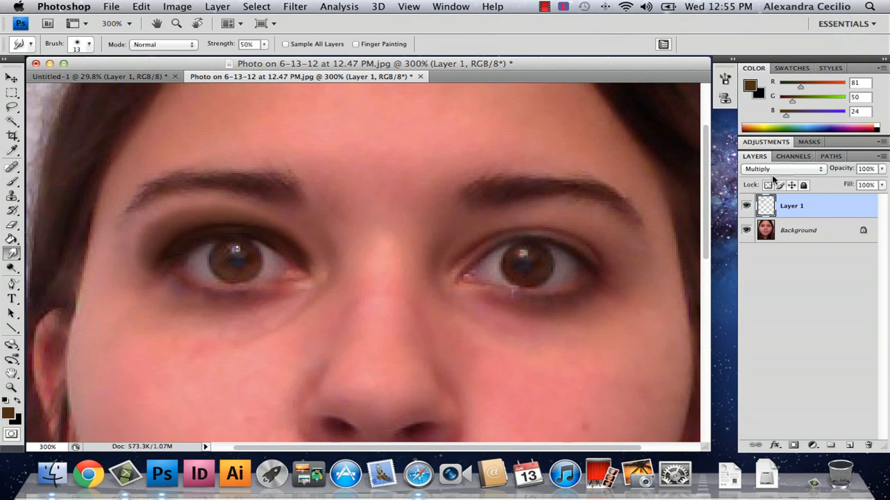
click(778, 168)
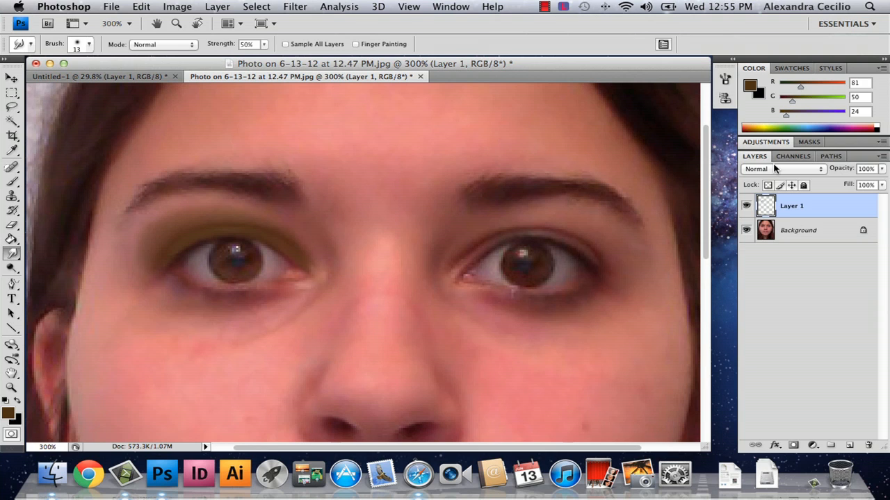
click(782, 168)
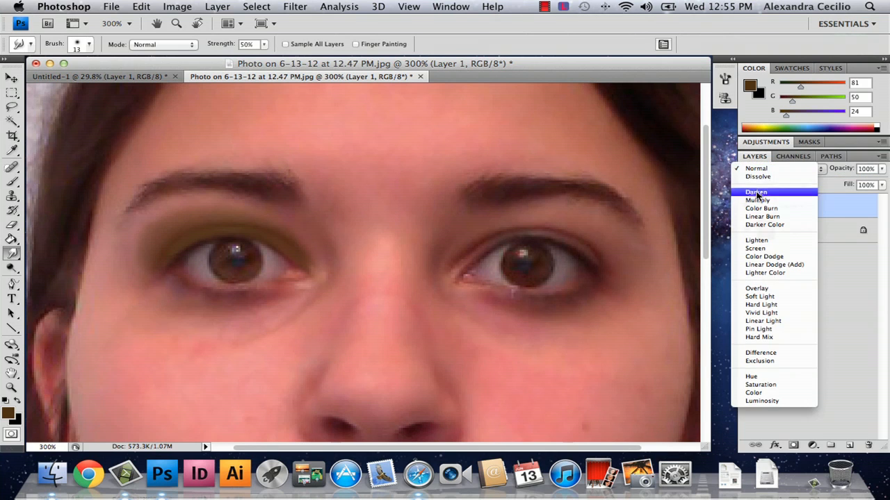
click(758, 201)
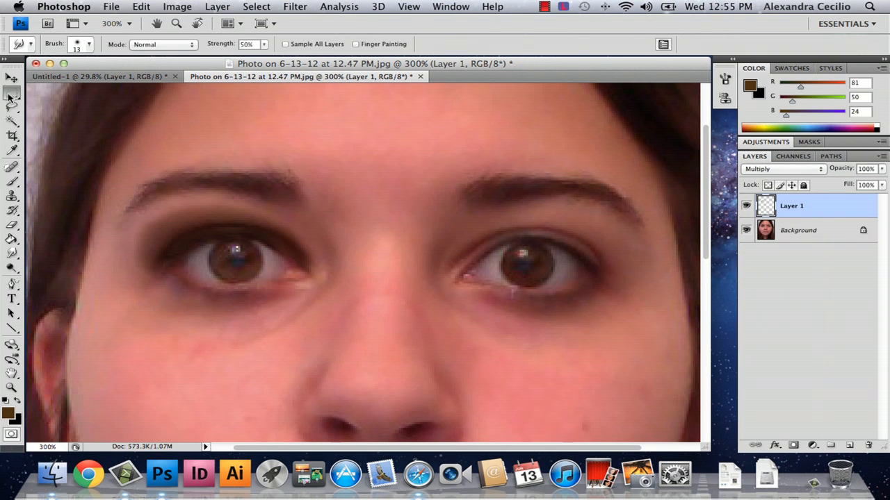
drag(126, 182, 356, 323)
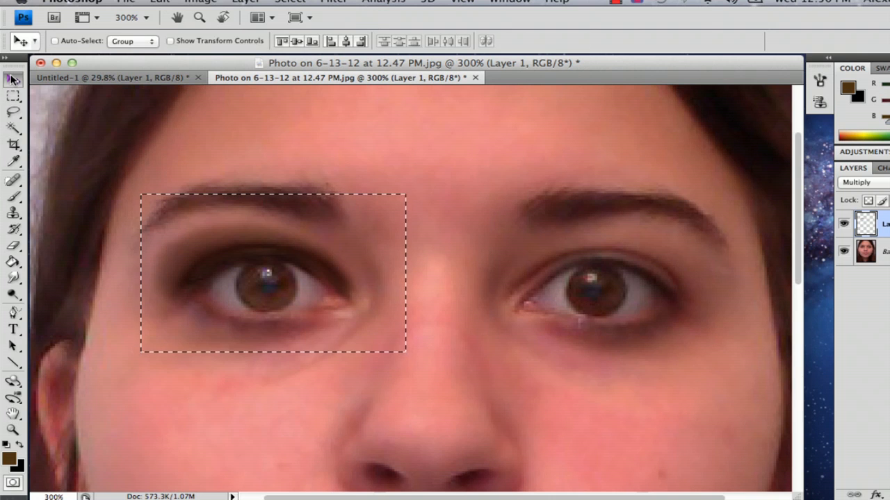
mouse_move(342, 294)
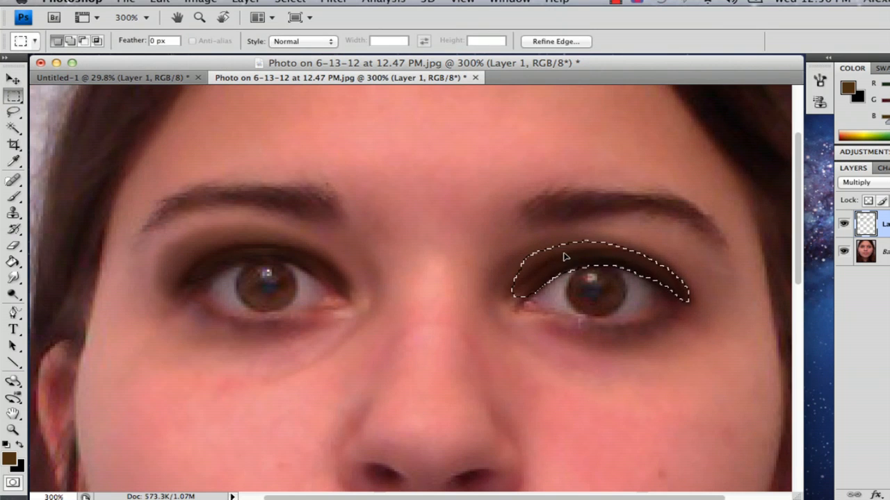
mouse_move(609, 394)
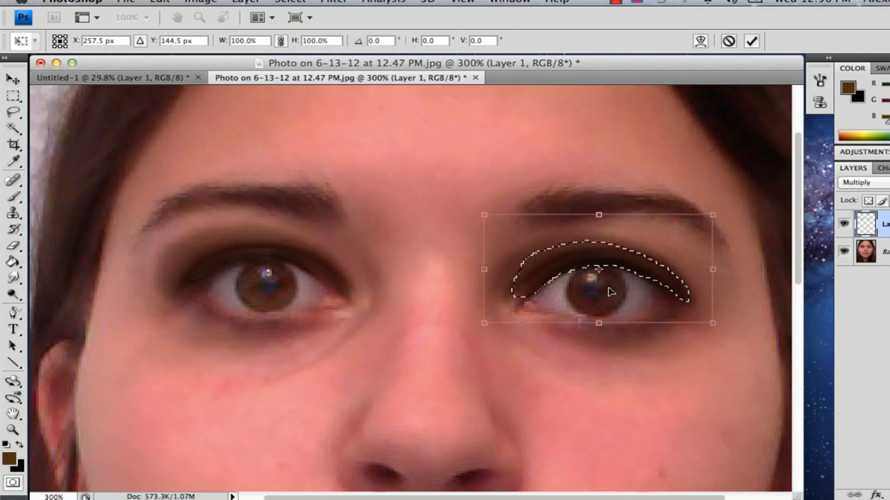
Free Transform the copied eyeshadow and flip it horizontally for the other eye.
right_click(608, 292)
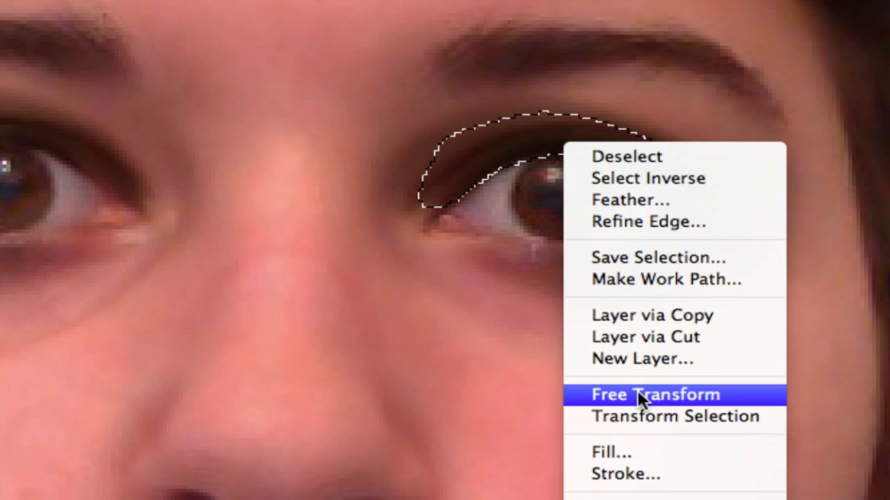
click(654, 394)
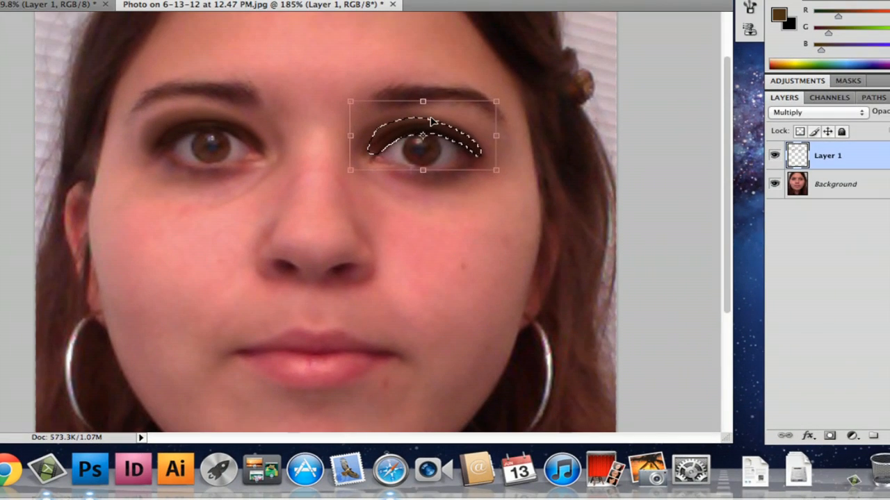
right_click(424, 135)
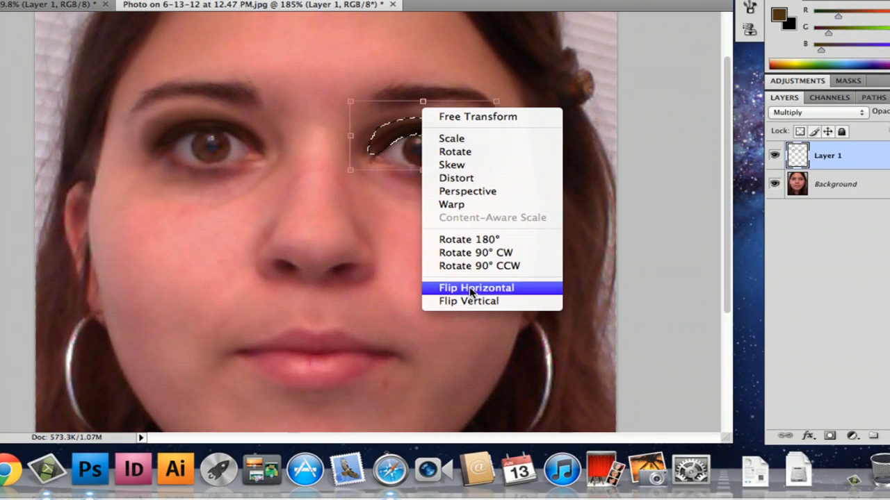
click(476, 287)
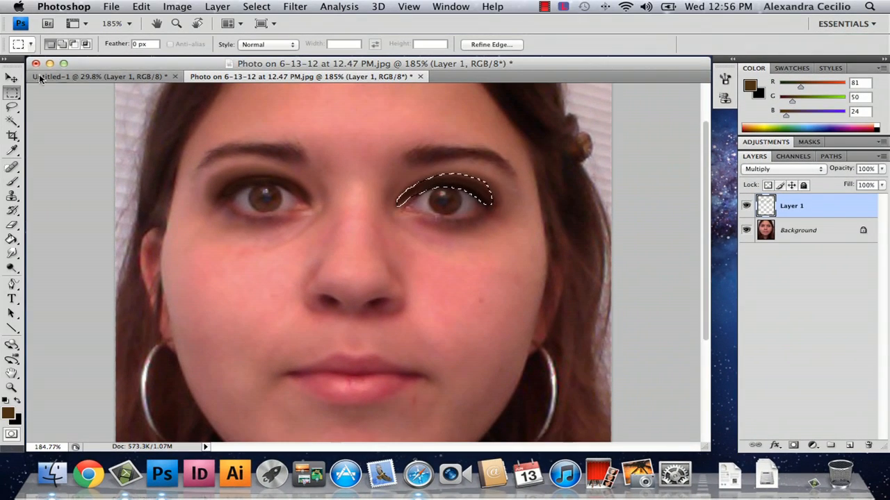
Commit the flipped eyeshadow transform and open the new layer's blending modes.
click(12, 78)
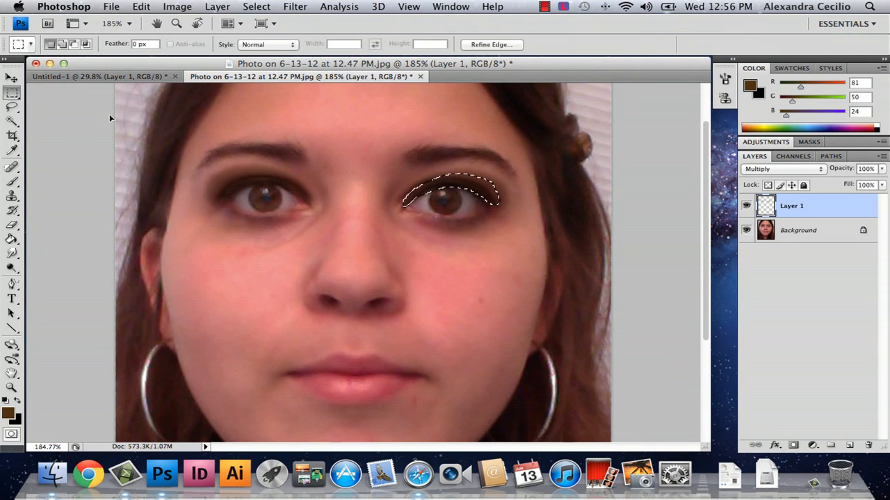
mouse_move(335, 190)
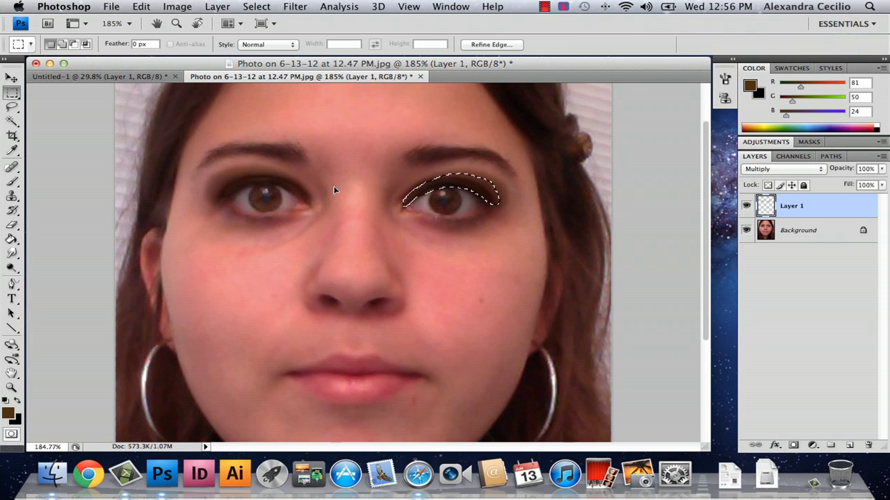
mouse_move(331, 184)
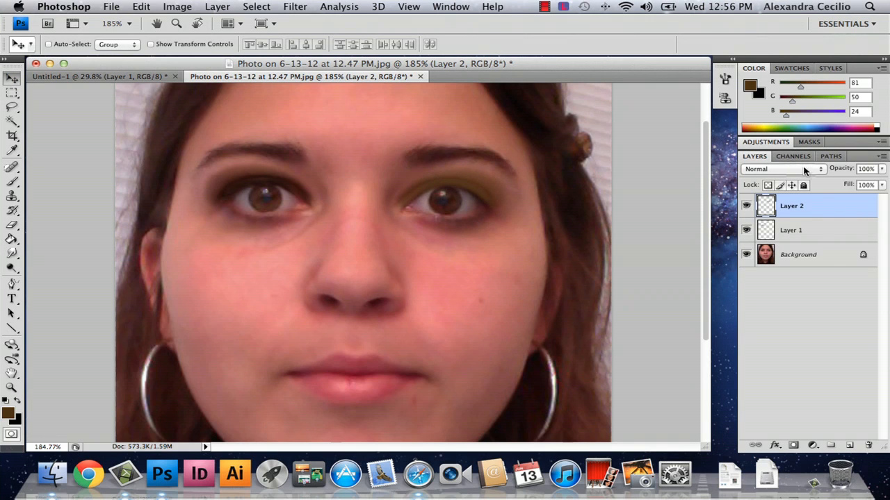
click(782, 168)
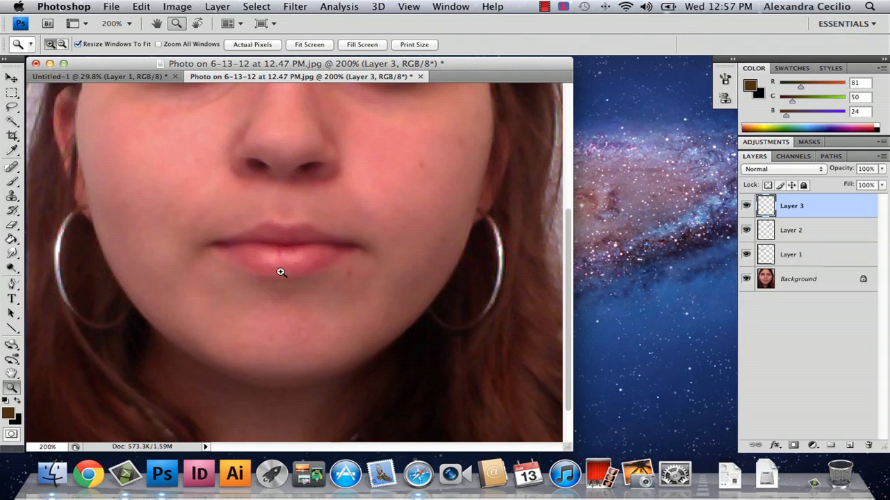
Zoom in closer on the lips and confirm a red foreground colour.
click(280, 272)
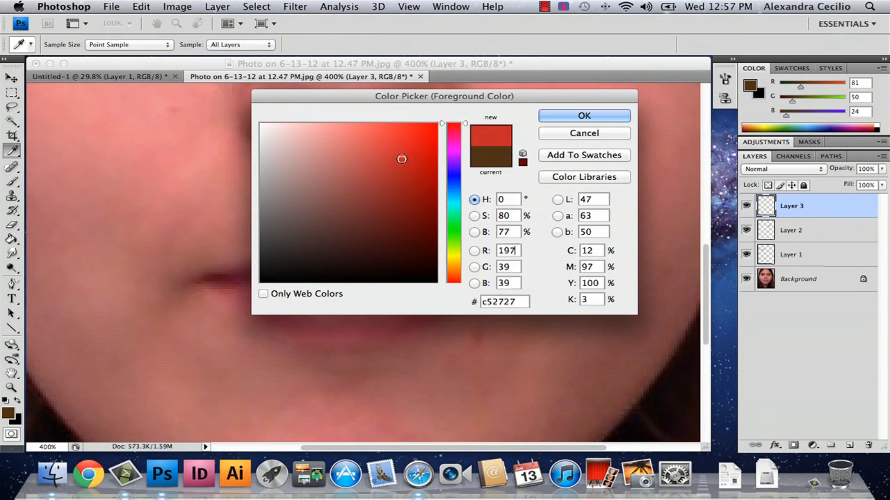
click(583, 115)
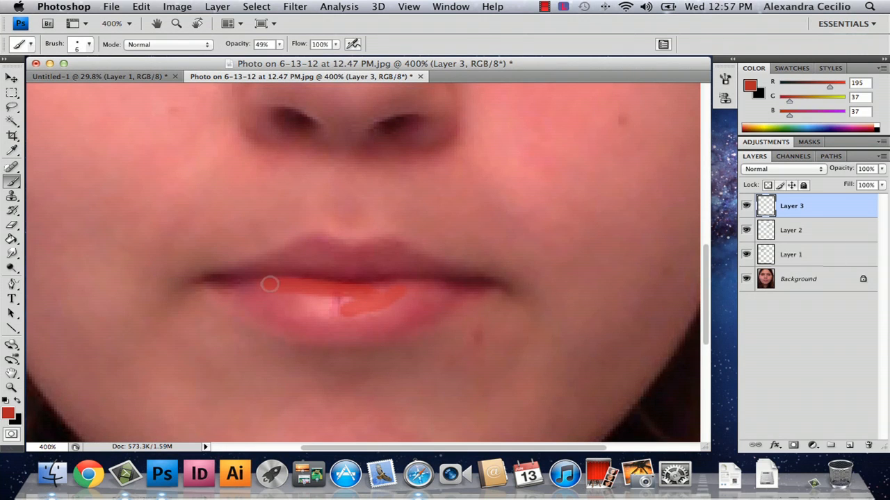
Paint red over the lower and upper lips and set Layer 3 to Multiply.
drag(270, 284, 427, 301)
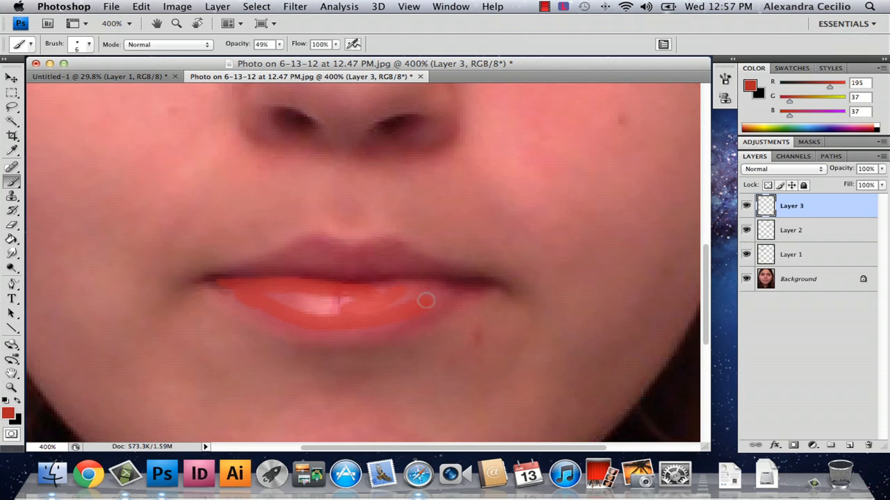
drag(427, 300, 340, 292)
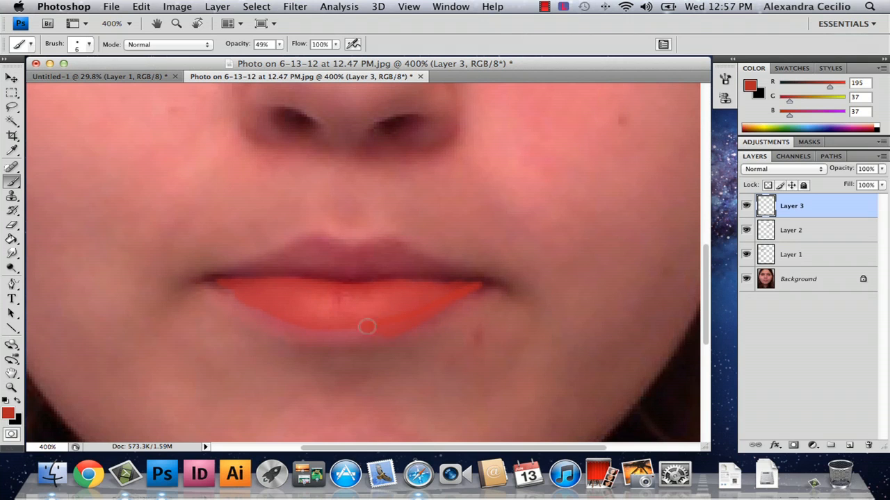
drag(367, 327, 297, 264)
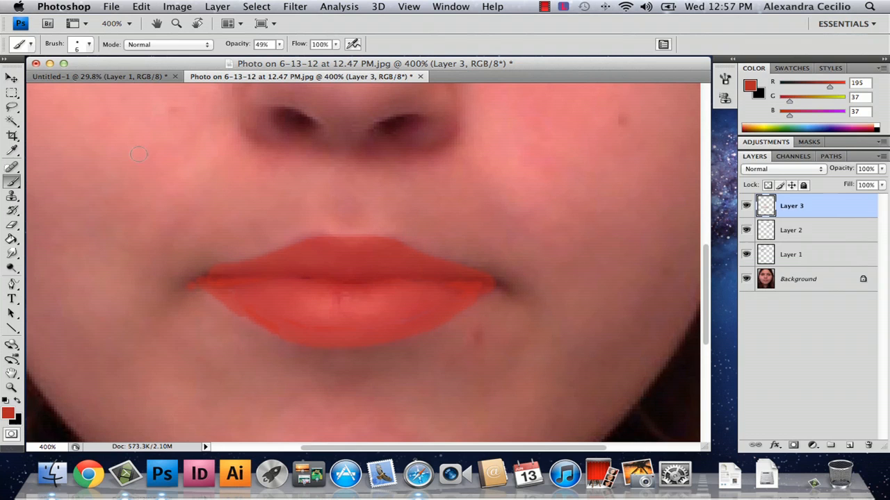
click(782, 169)
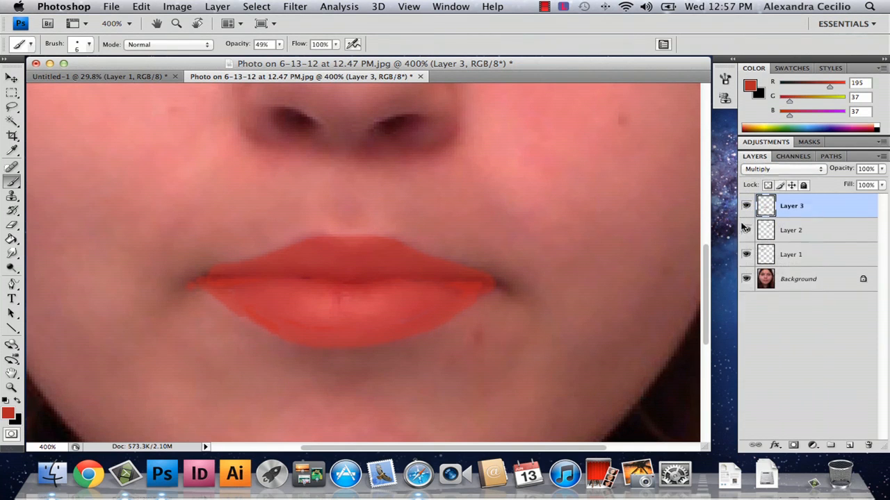
Set Layer 3, the red lipstick, to Multiply blending mode.
click(746, 230)
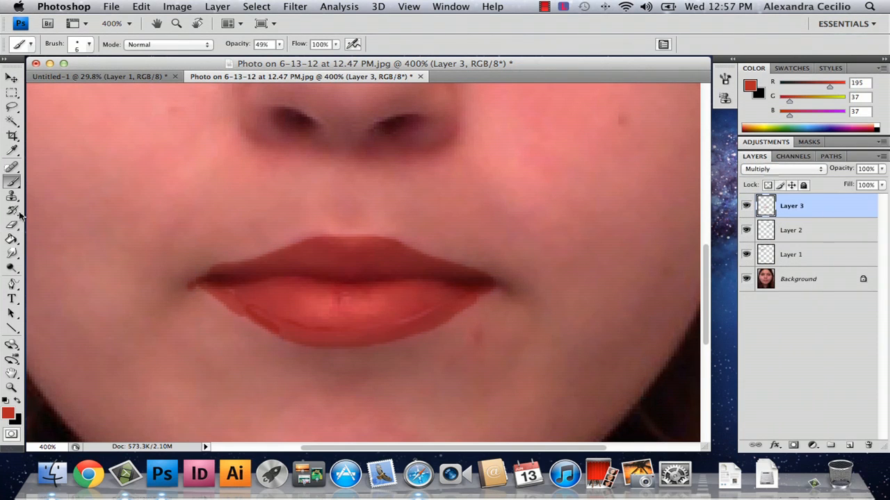
click(12, 254)
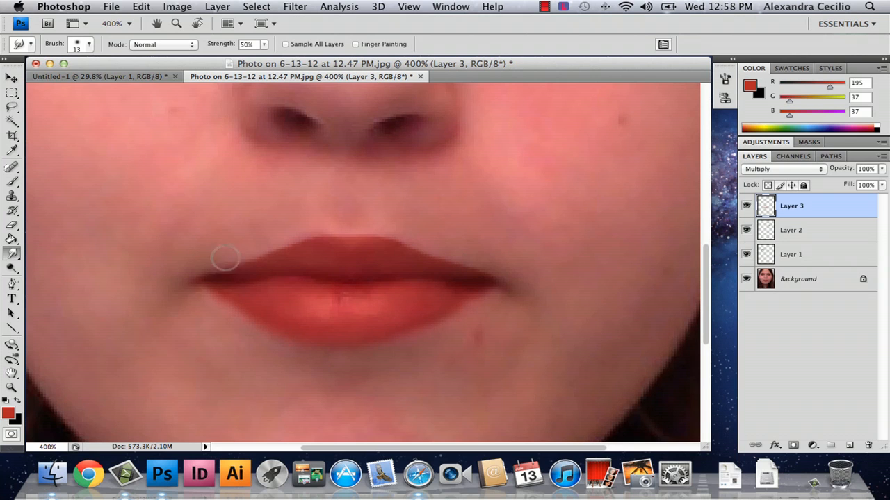
mouse_move(205, 270)
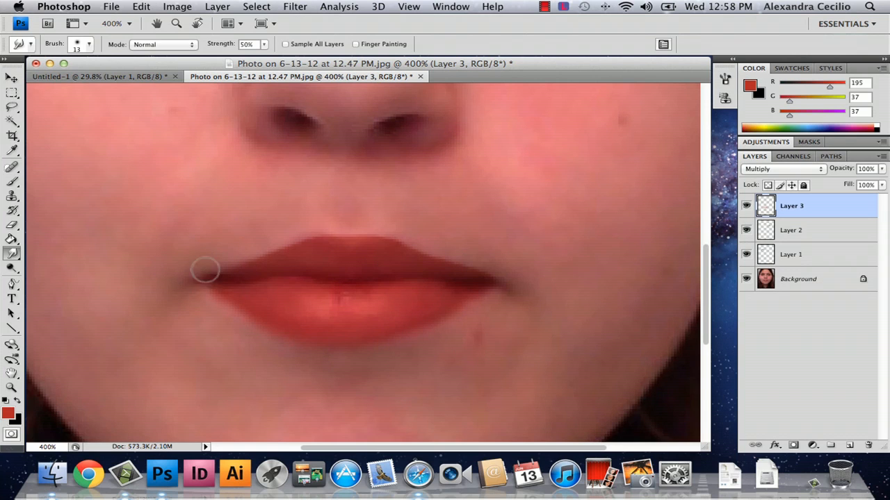
mouse_move(348, 238)
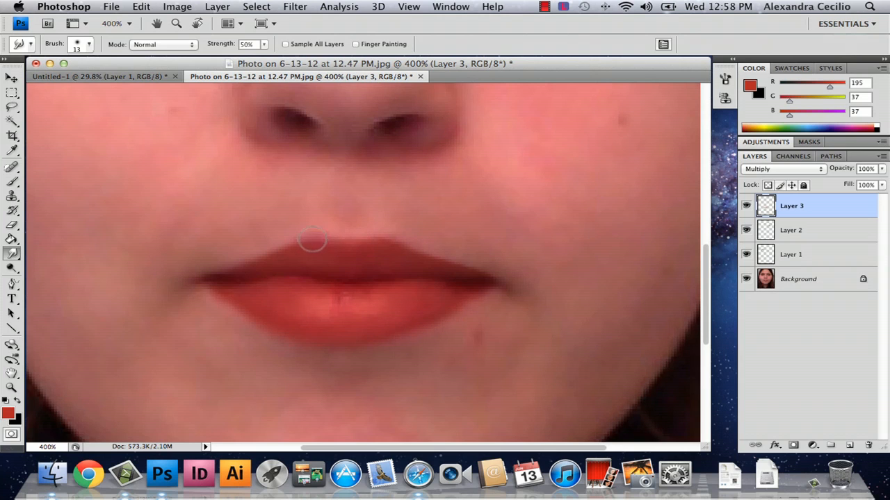
mouse_move(488, 272)
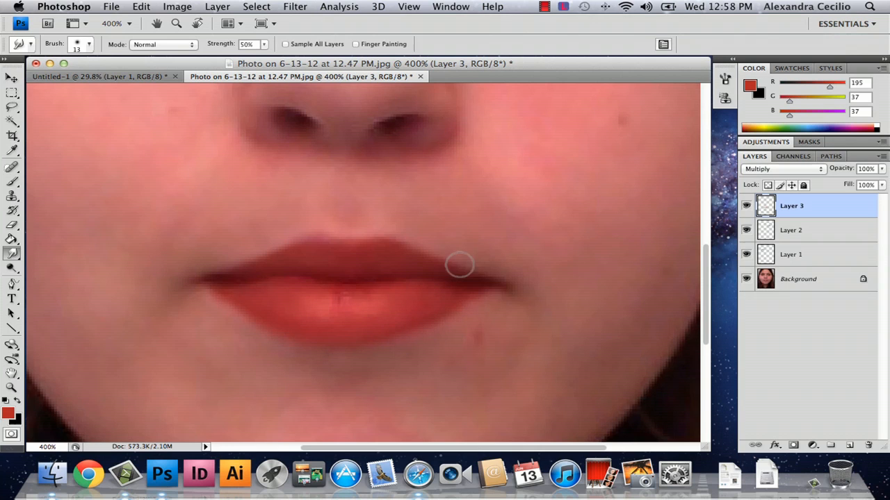
mouse_move(482, 292)
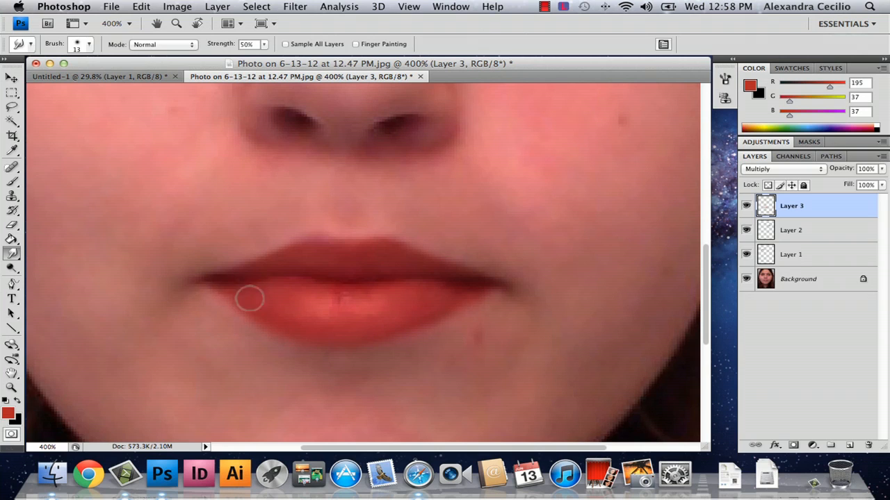
mouse_move(513, 287)
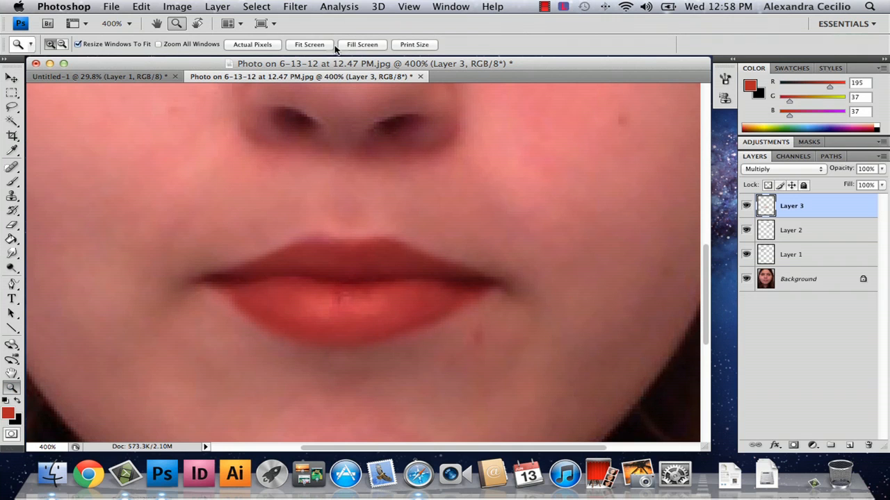
Zoom out with Fit Screen to view the whole made-up face.
click(310, 44)
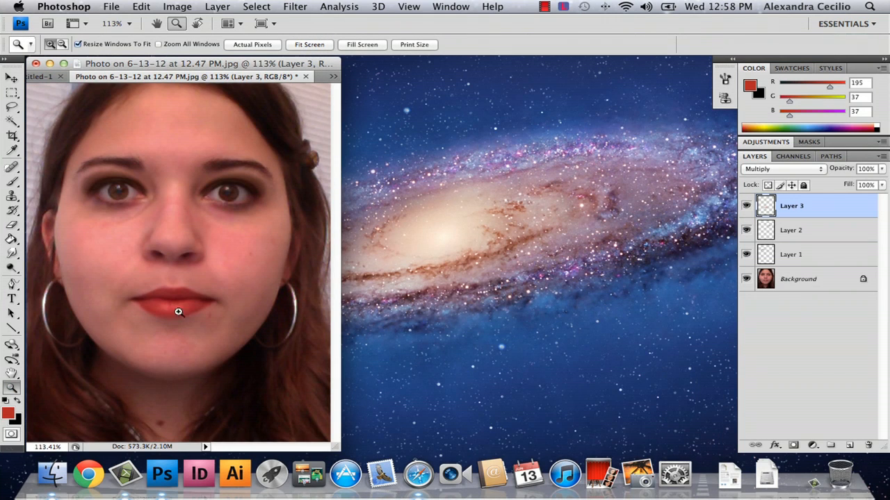